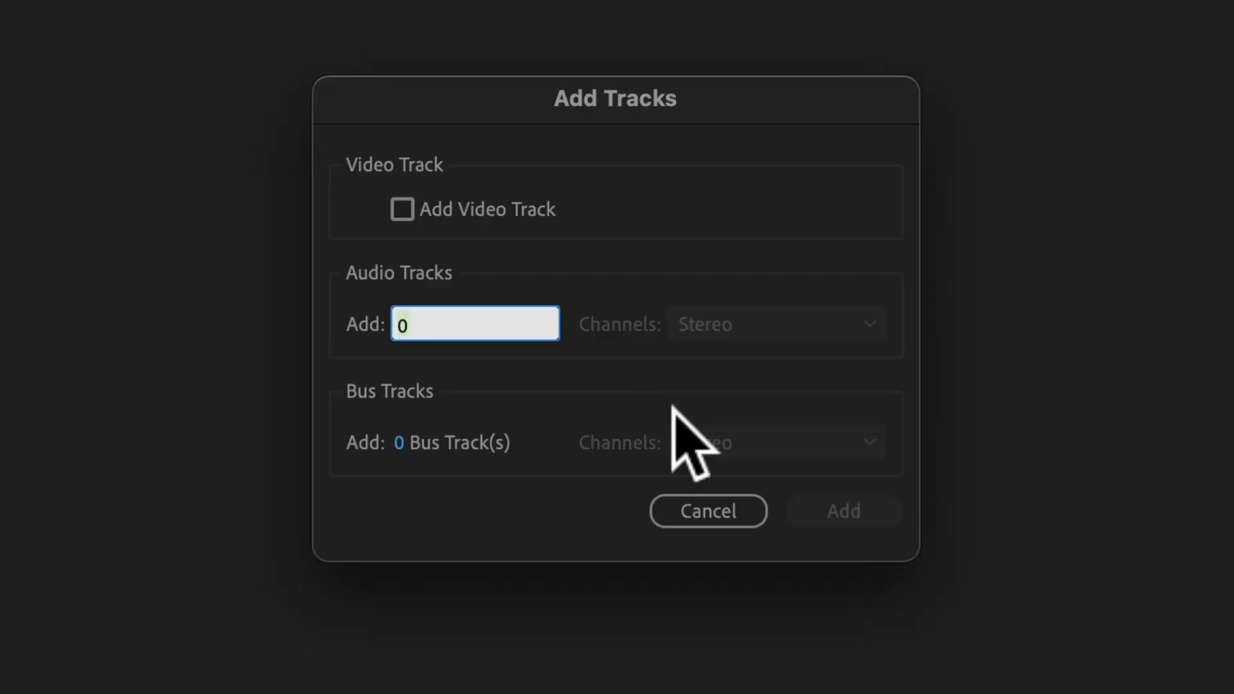
- Add ten stereo audio tracks from the Add Tracks dialog
{"action": "type", "text": "10"}
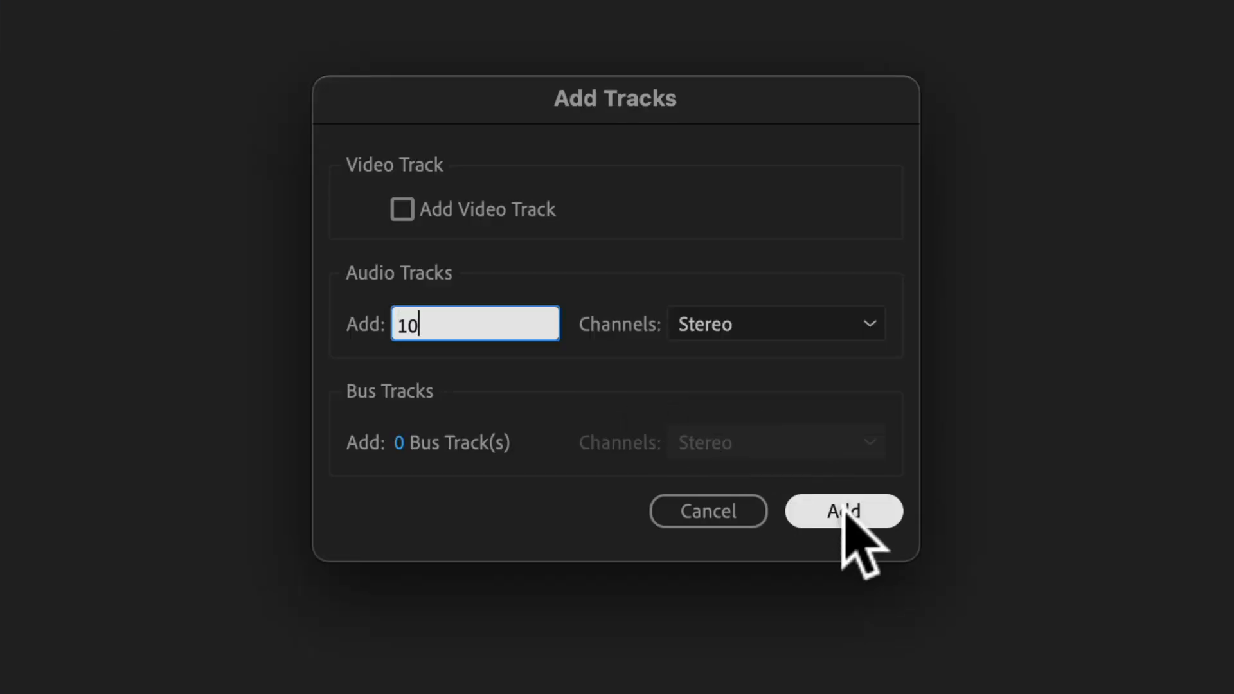
{"action": "left_click", "coordinate": [842, 510]}
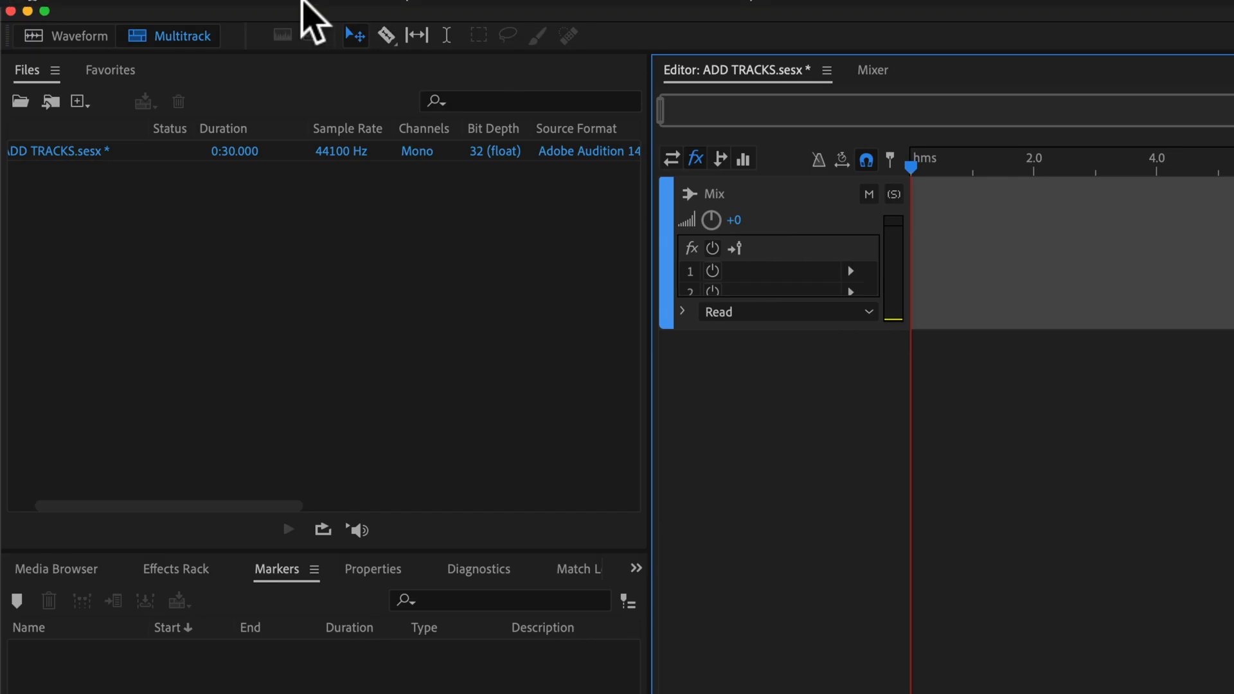
- Add a single stereo audio track from the Multitrack menu
{"action": "left_click", "coordinate": [332, 13]}
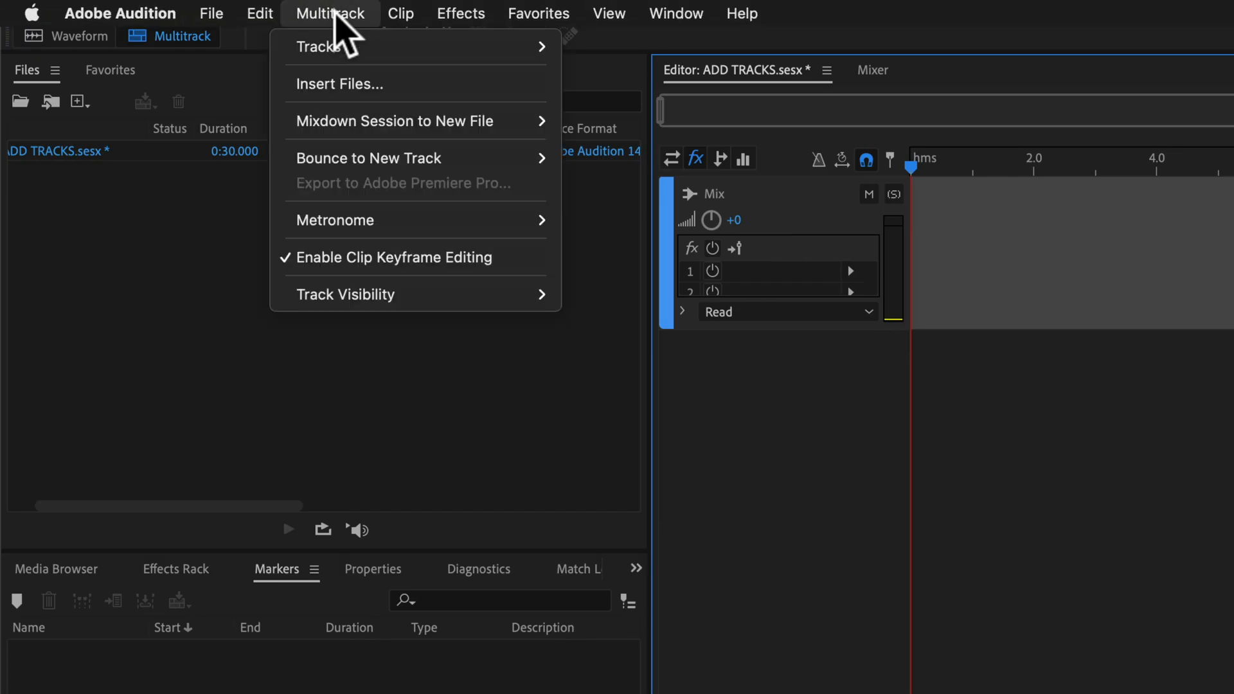
{"action": "mouse_move", "coordinate": [319, 47]}
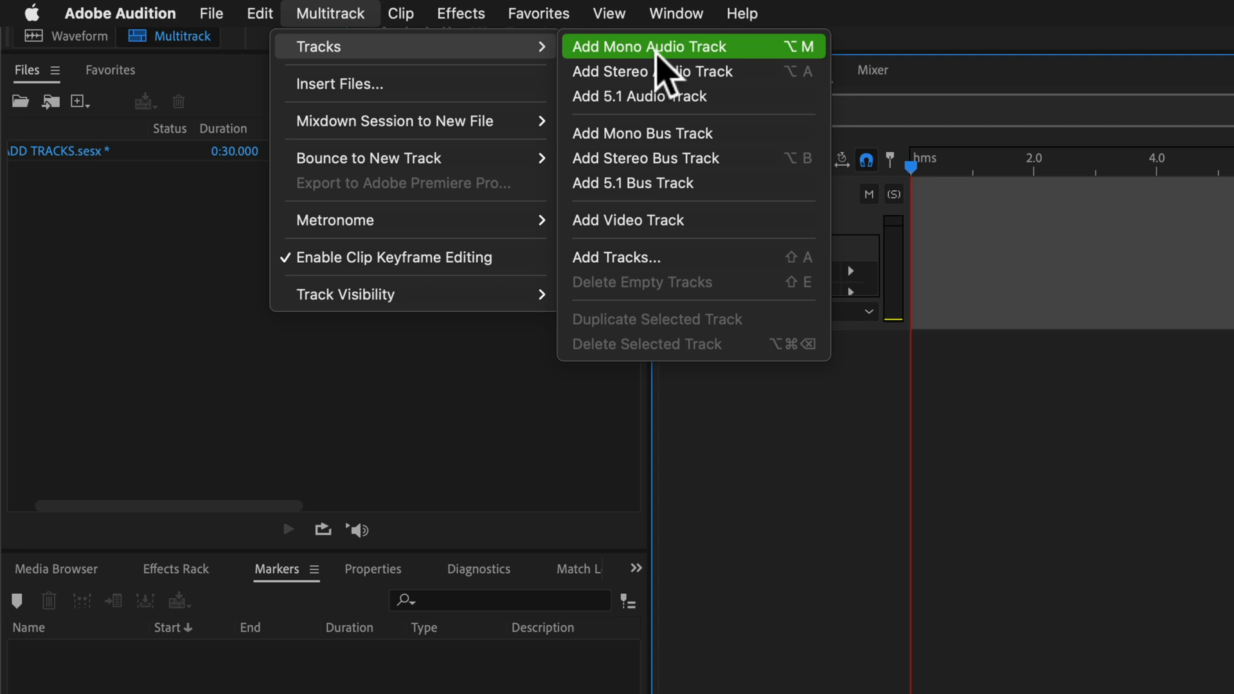
{"action": "mouse_move", "coordinate": [666, 72]}
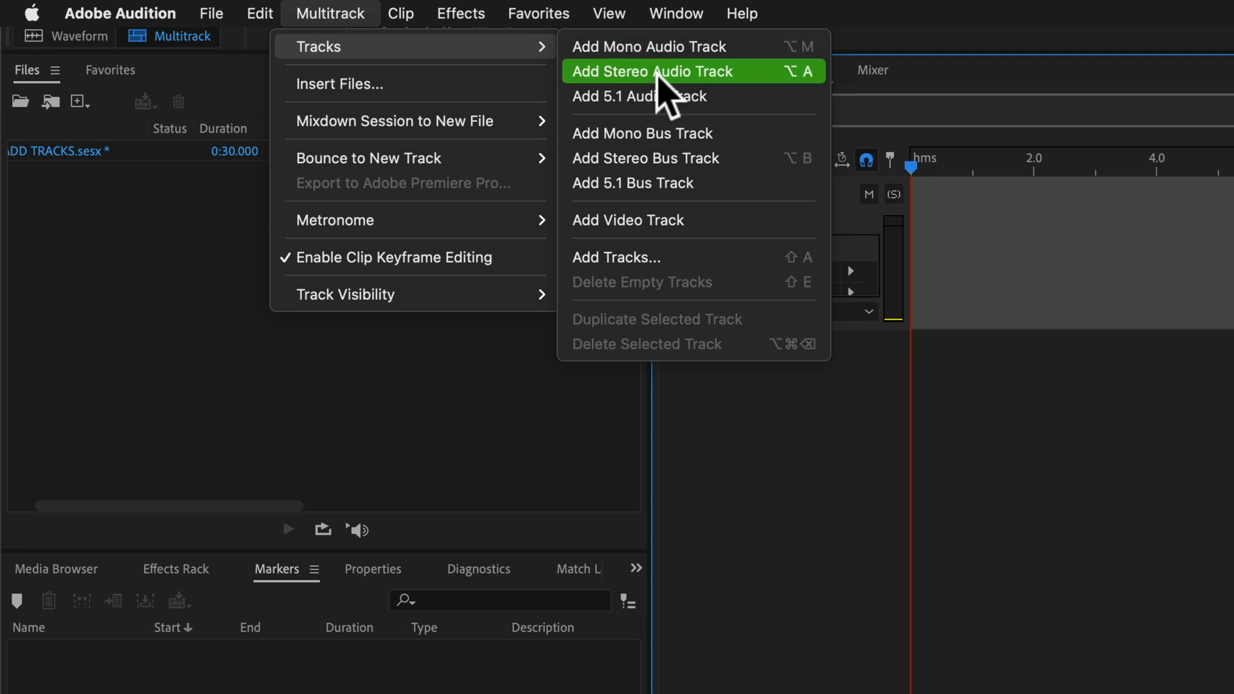
{"action": "mouse_move", "coordinate": [809, 106]}
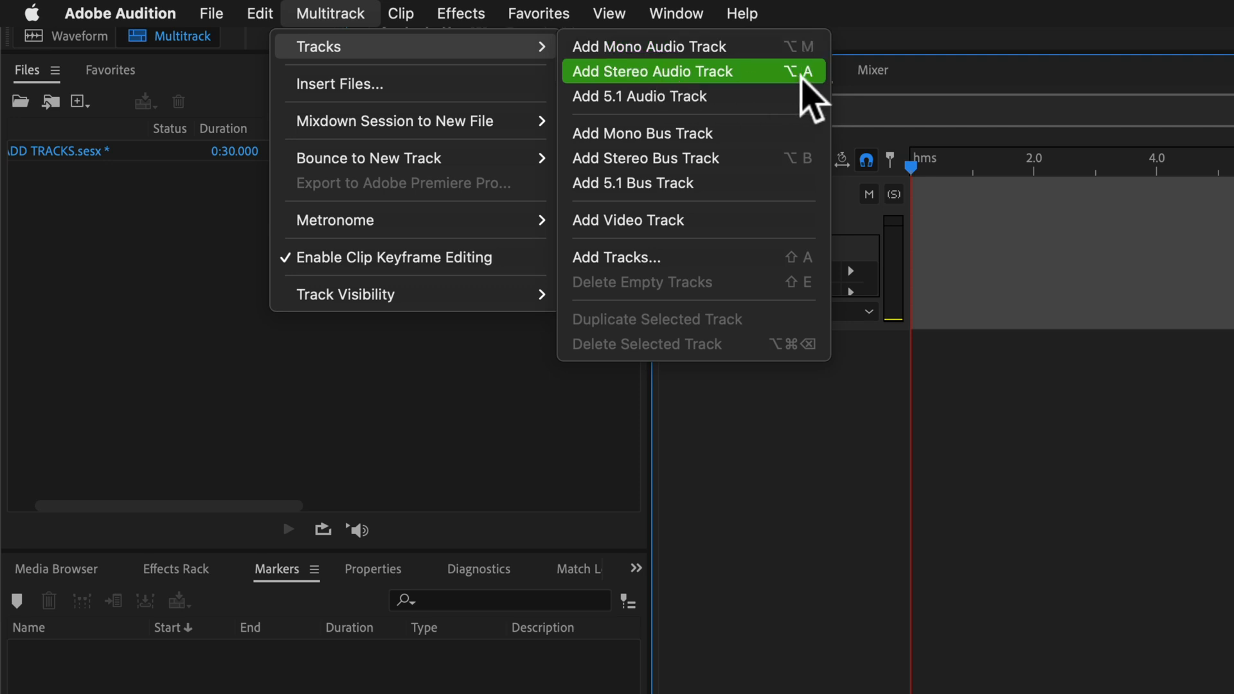
{"action": "left_click", "coordinate": [651, 71]}
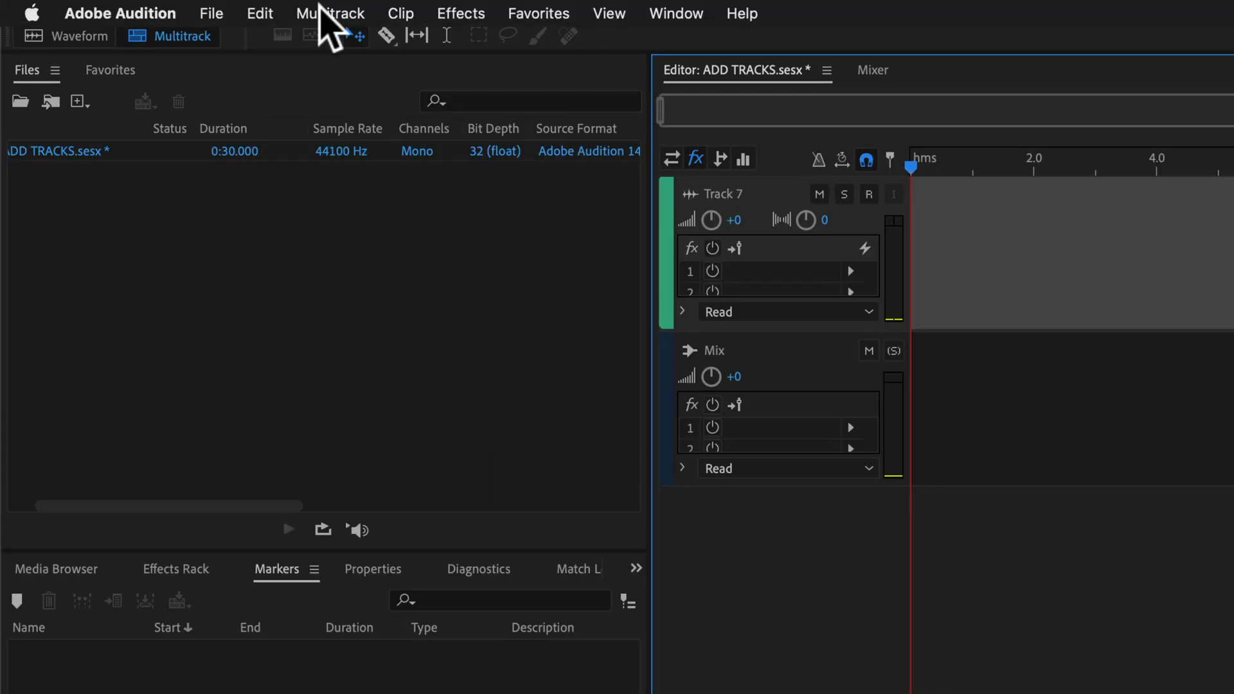
- Add two mono audio tracks, Tracks 8 and 9, from the Multitrack menu
{"action": "left_click", "coordinate": [330, 13]}
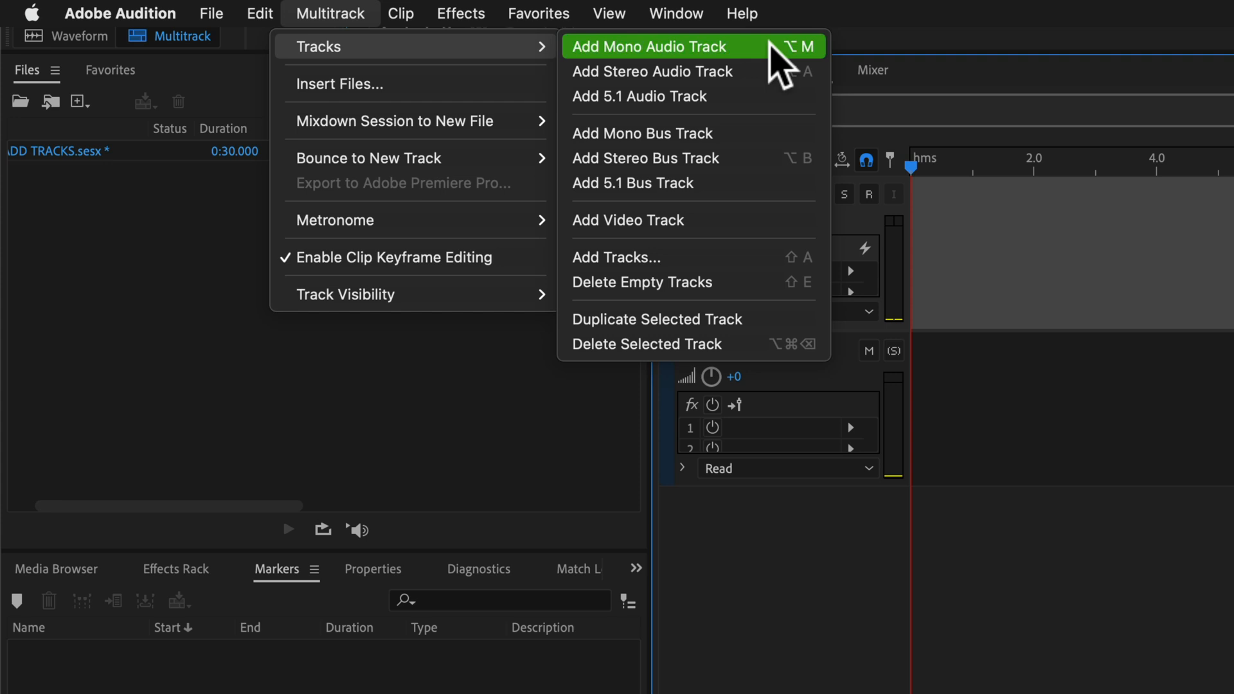
{"action": "left_click", "coordinate": [649, 45]}
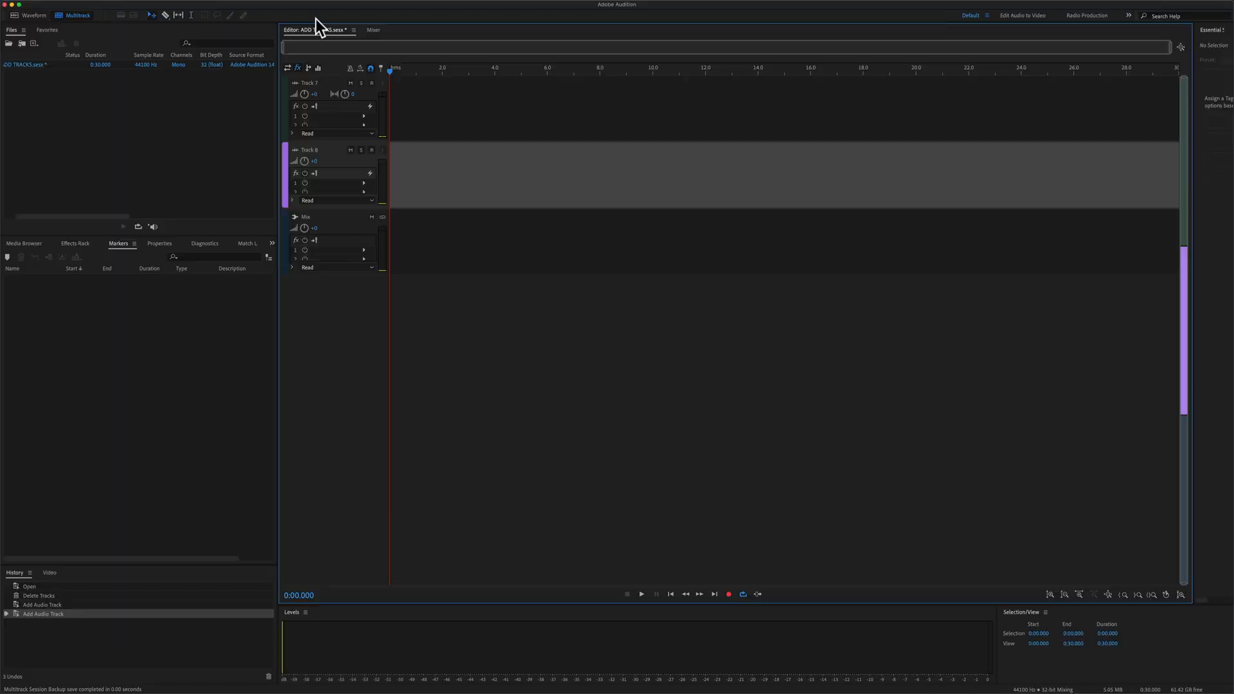
{"action": "left_click", "coordinate": [231, 9]}
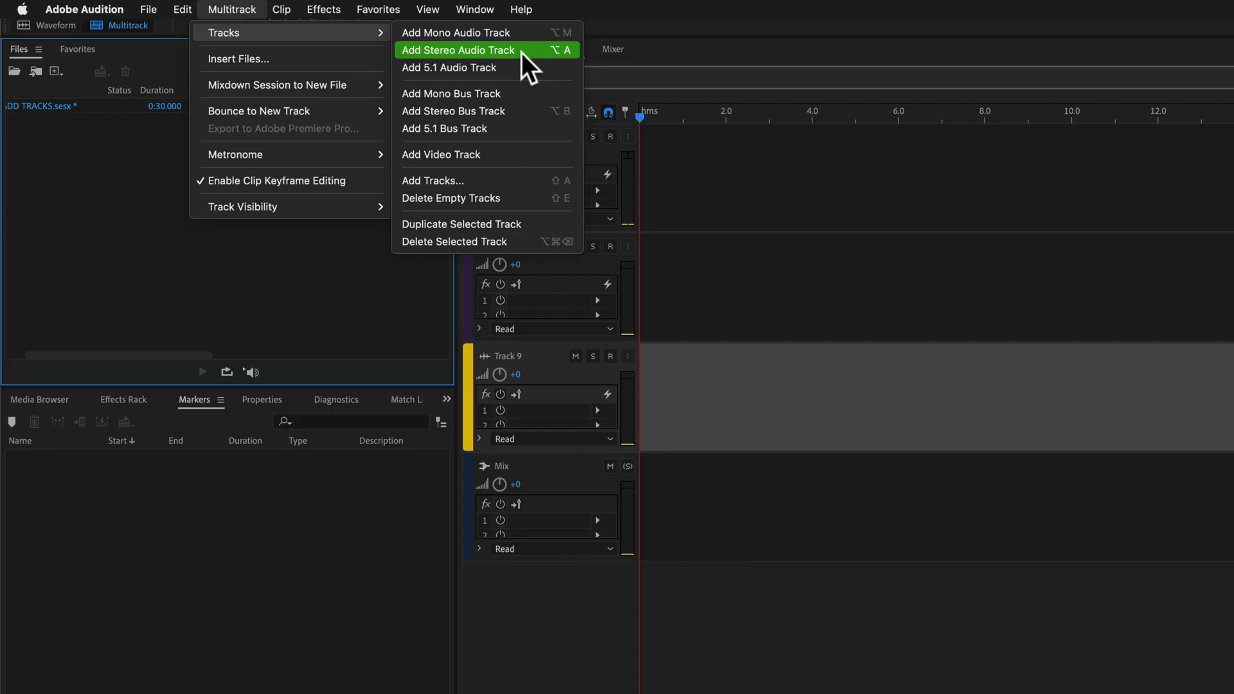
{"action": "mouse_move", "coordinate": [553, 75]}
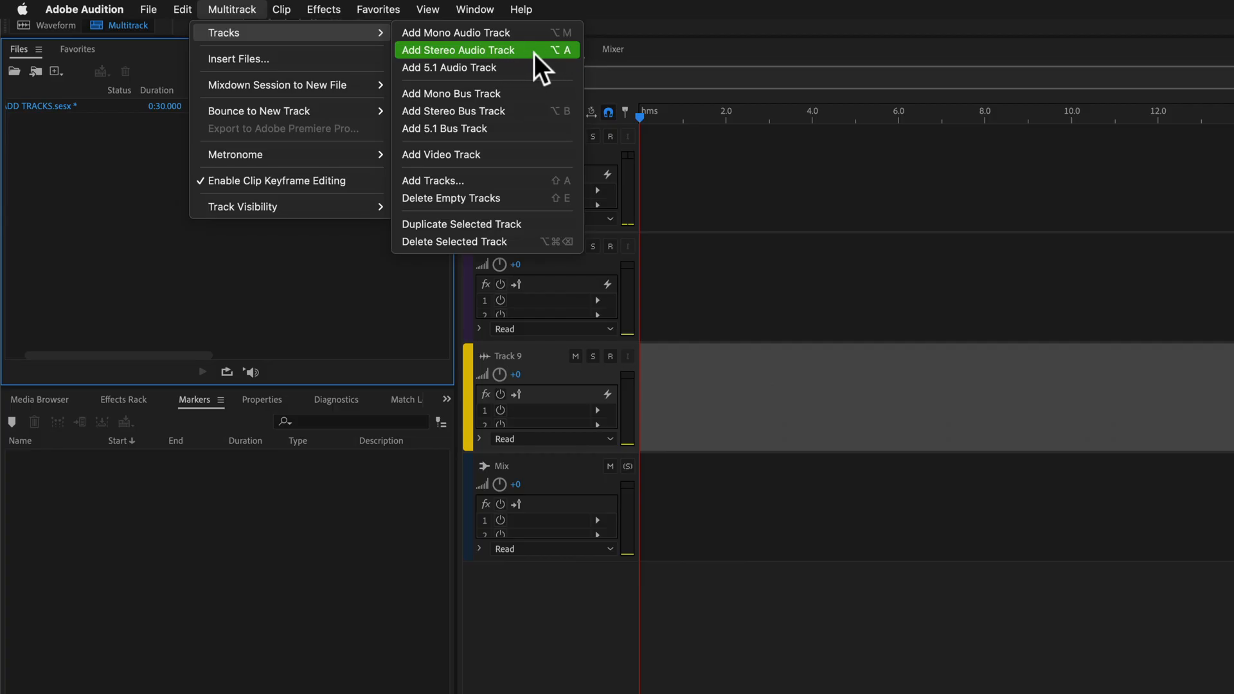
{"action": "mouse_move", "coordinate": [460, 32]}
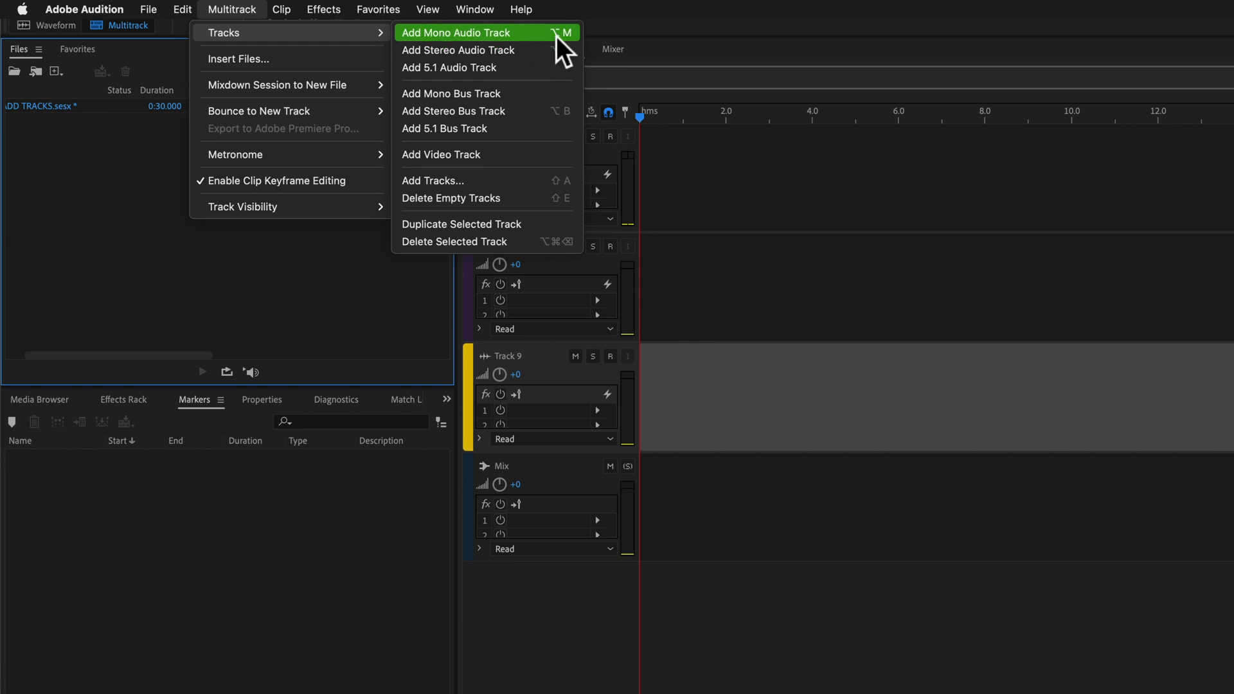
{"action": "left_click", "coordinate": [182, 8]}
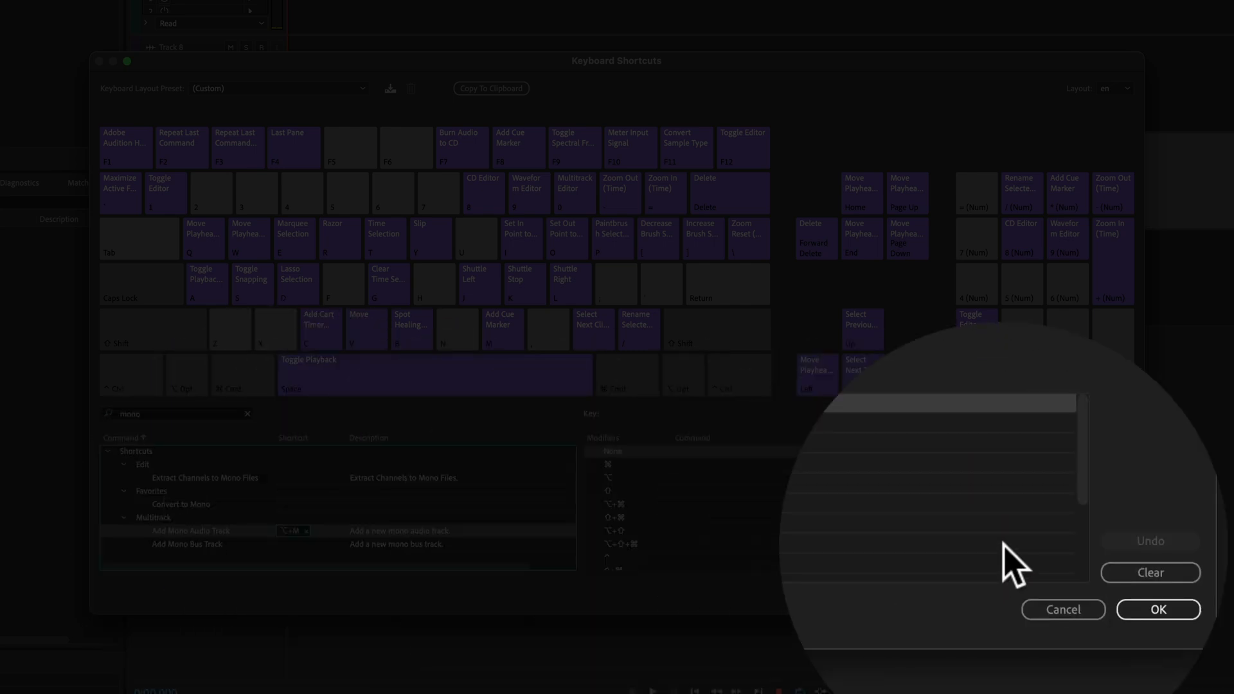
- Close the Keyboard Shortcuts editor after reviewing the Add Mono Audio Track shortcut
{"action": "left_click", "coordinate": [1157, 609]}
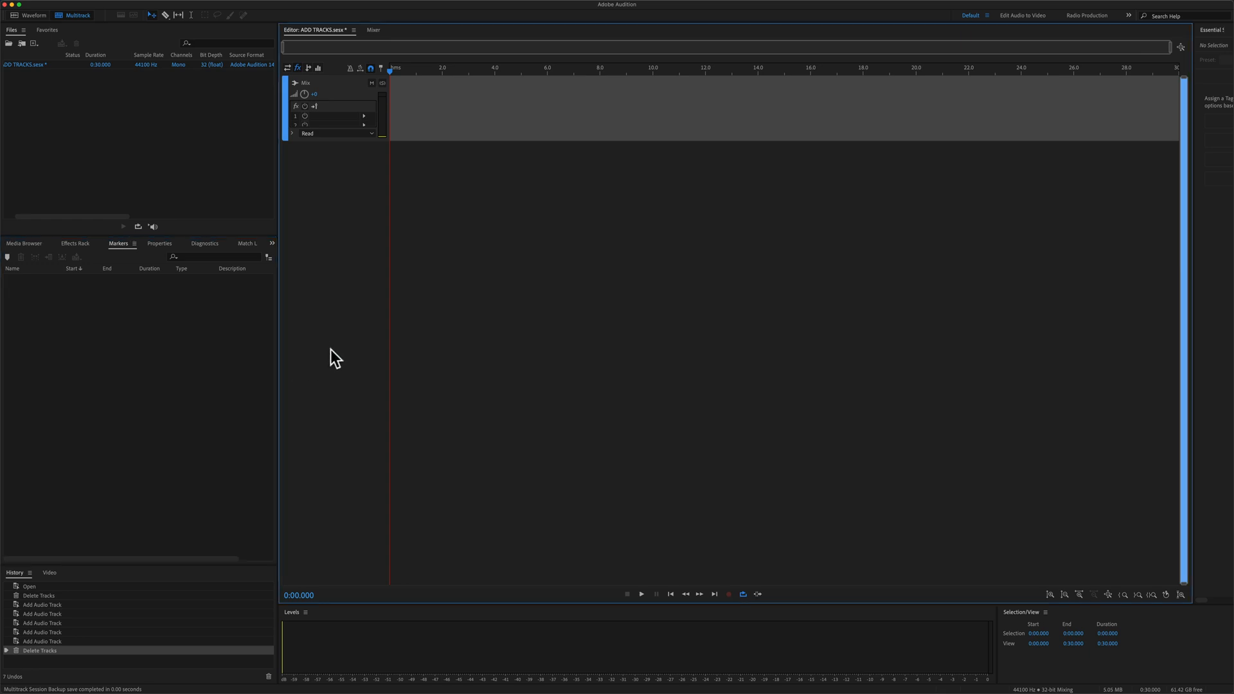
- Open the Add Tracks dialog via Multitrack > Tracks > Add Tracks, after cancelling the Shift+A dialog
{"action": "key", "text": "shift+a"}
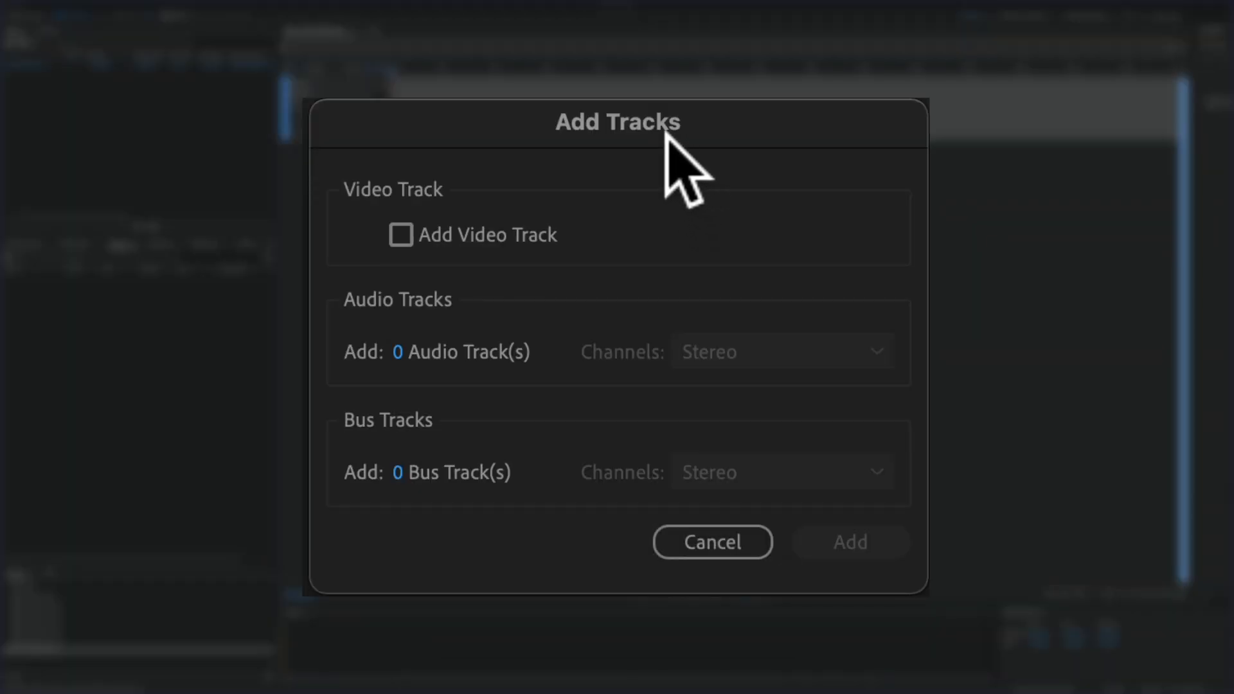
{"action": "left_click", "coordinate": [710, 541]}
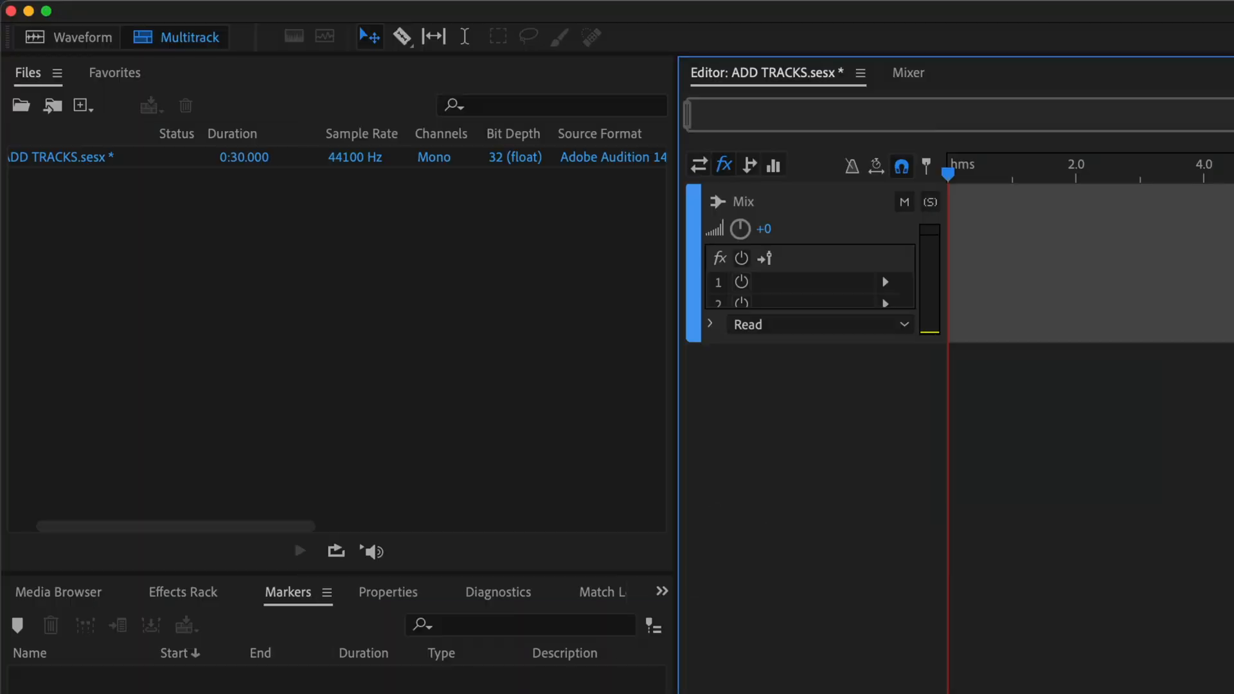
{"action": "left_click", "coordinate": [343, 14]}
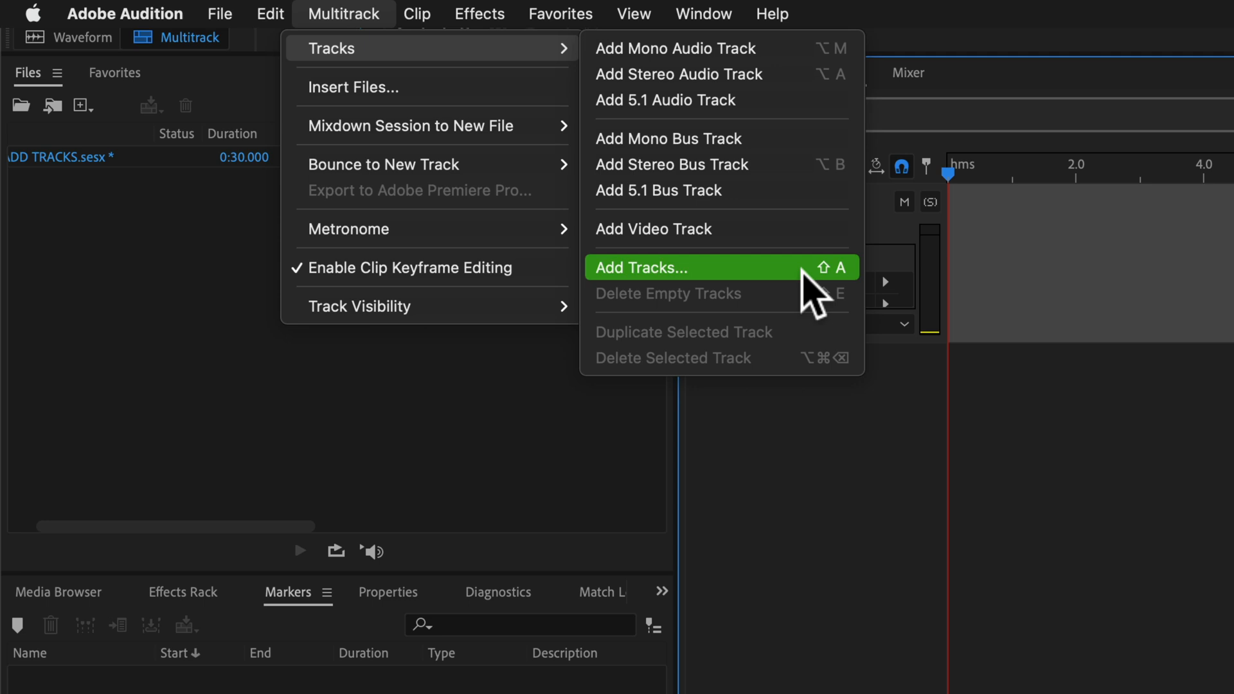
{"action": "left_click", "coordinate": [640, 267]}
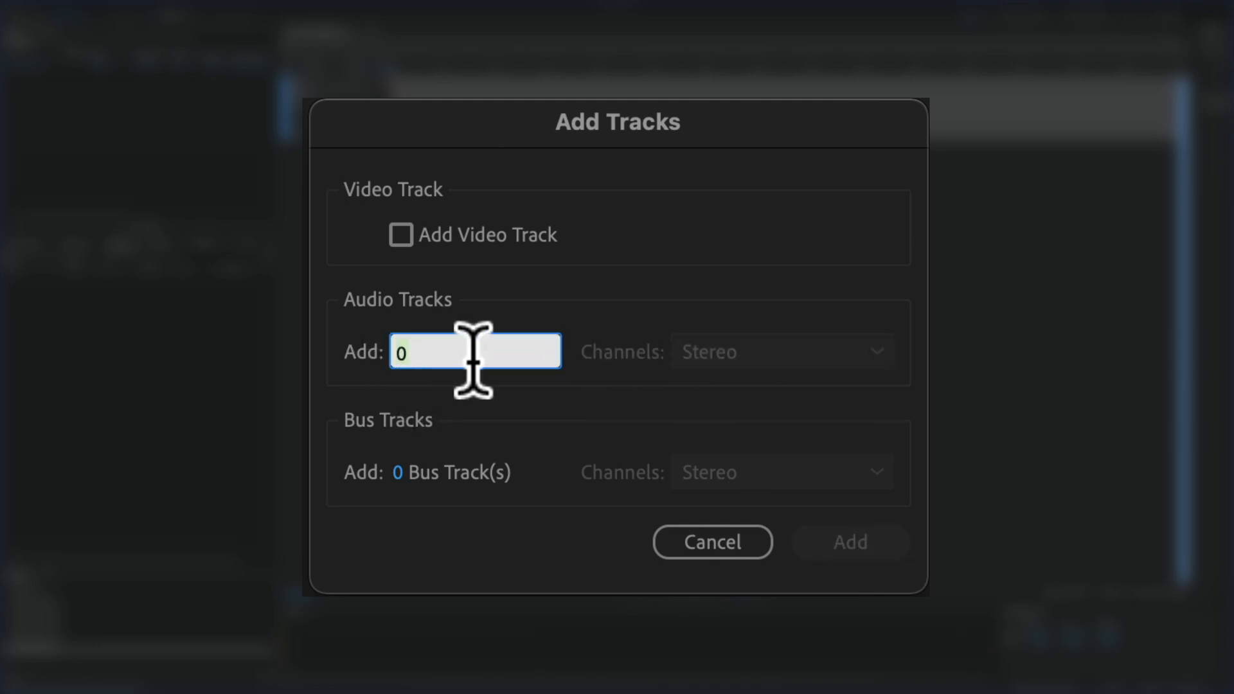
- Add 10 audio tracks with Mono channels
{"action": "type", "text": "10"}
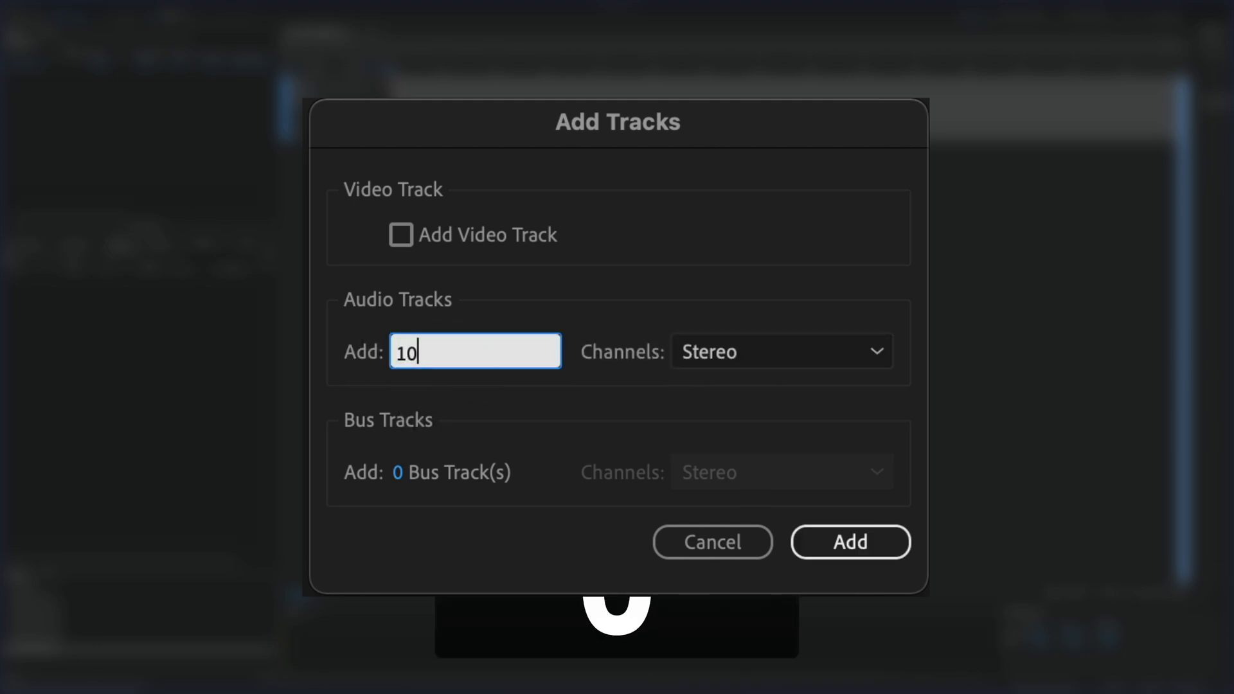
{"action": "mouse_move", "coordinate": [862, 386]}
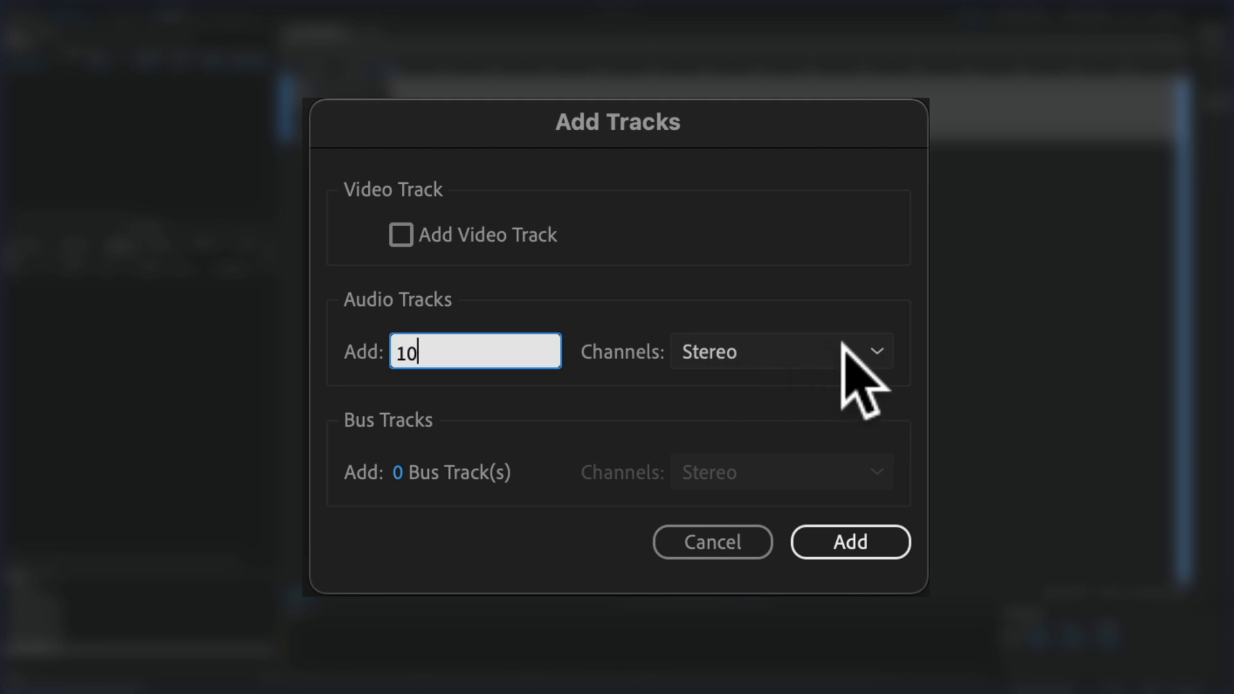
{"action": "left_click", "coordinate": [781, 351]}
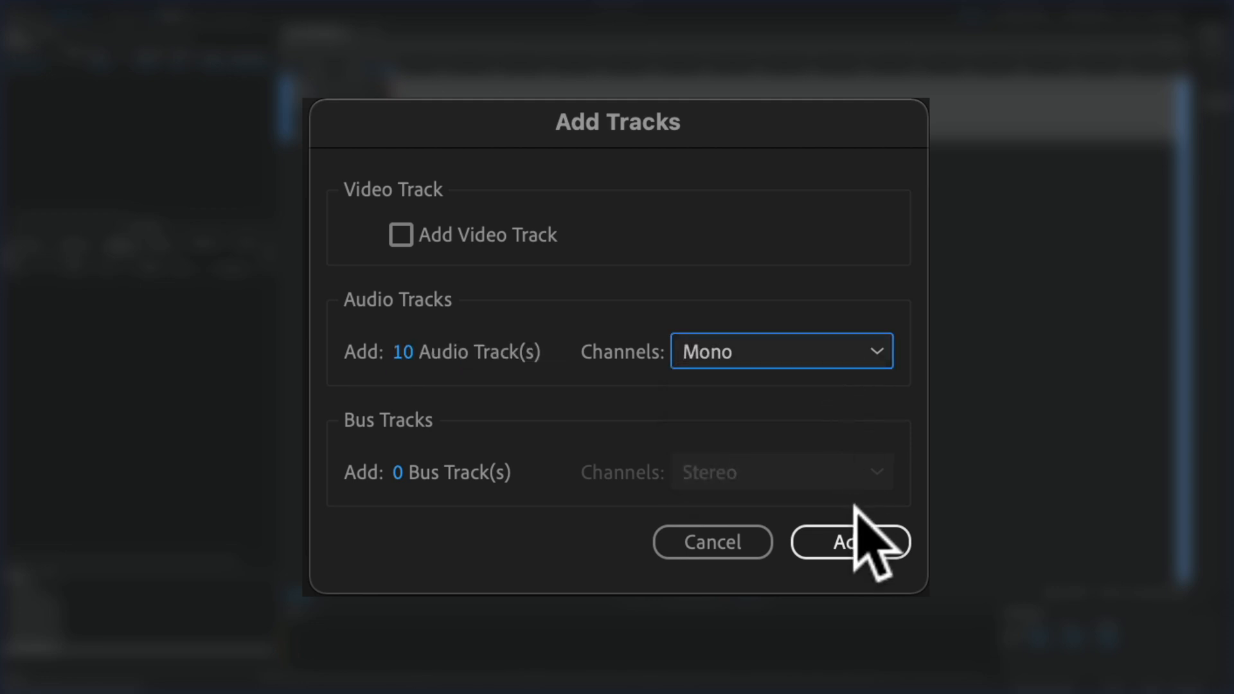
{"action": "left_click", "coordinate": [849, 541]}
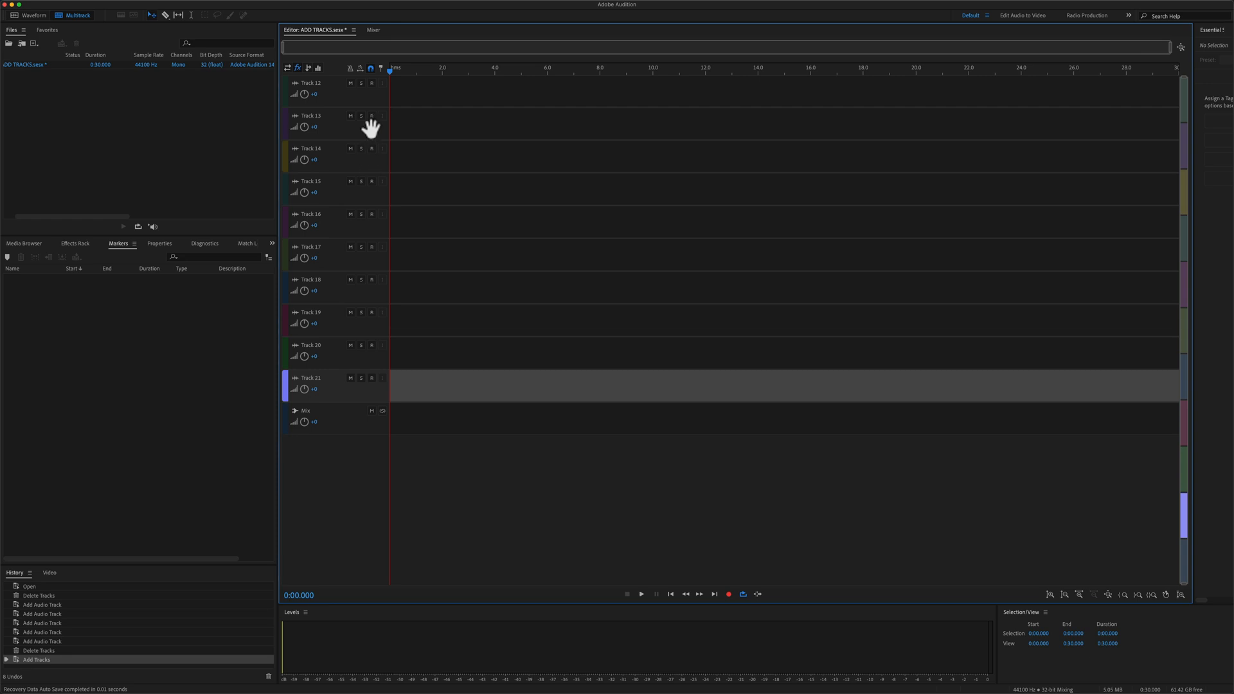
{"action": "mouse_move", "coordinate": [371, 506]}
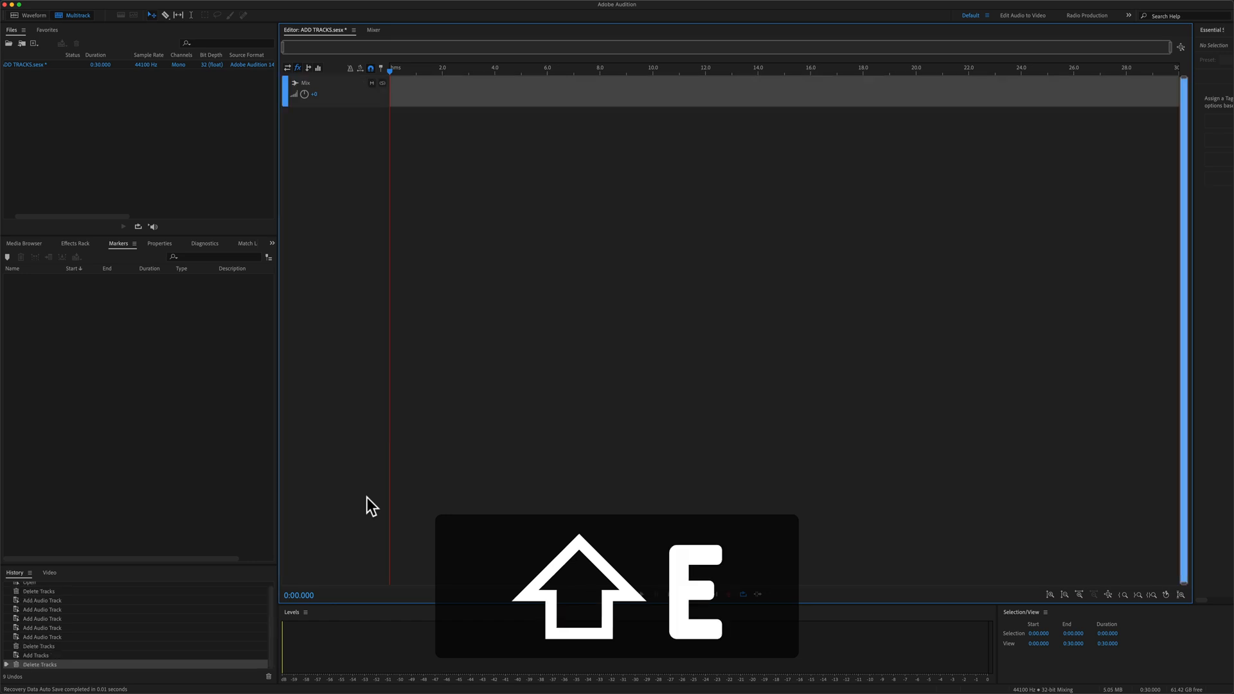
- Delete all empty tracks with Shift+E
{"action": "key", "text": "shift+e"}
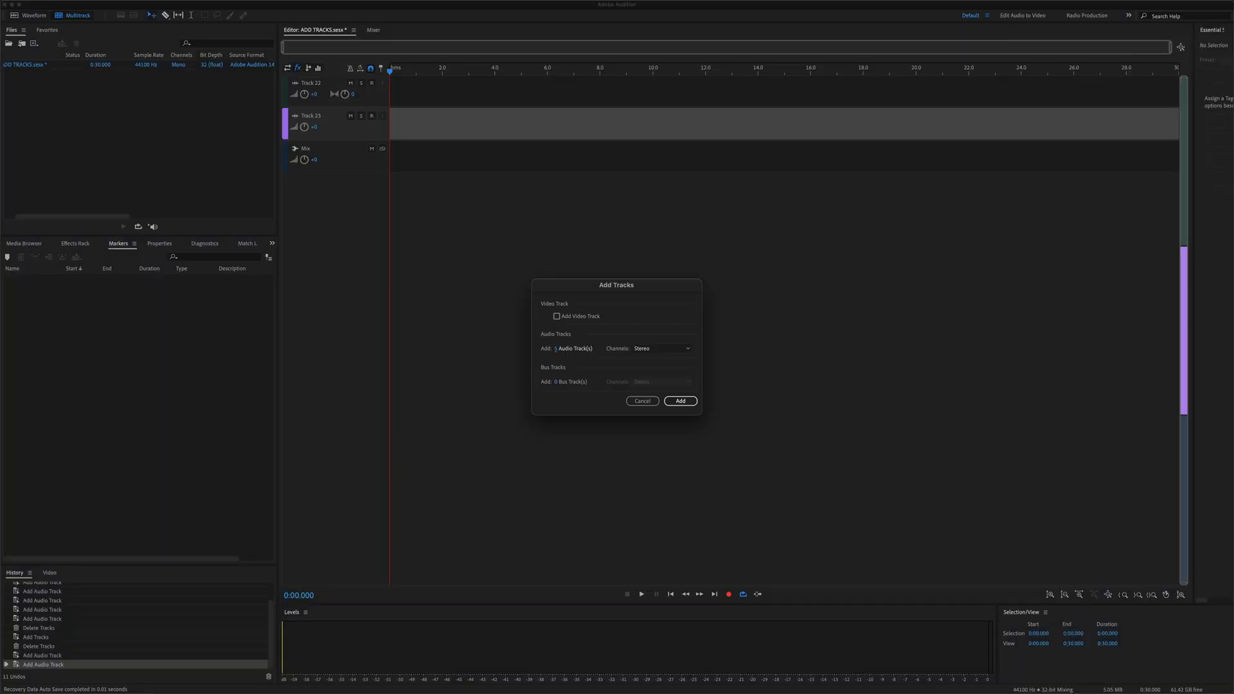
- Confirm the Add Tracks dialog to add the batch of stereo tracks, Tracks 24–28
{"action": "left_click", "coordinate": [679, 401]}
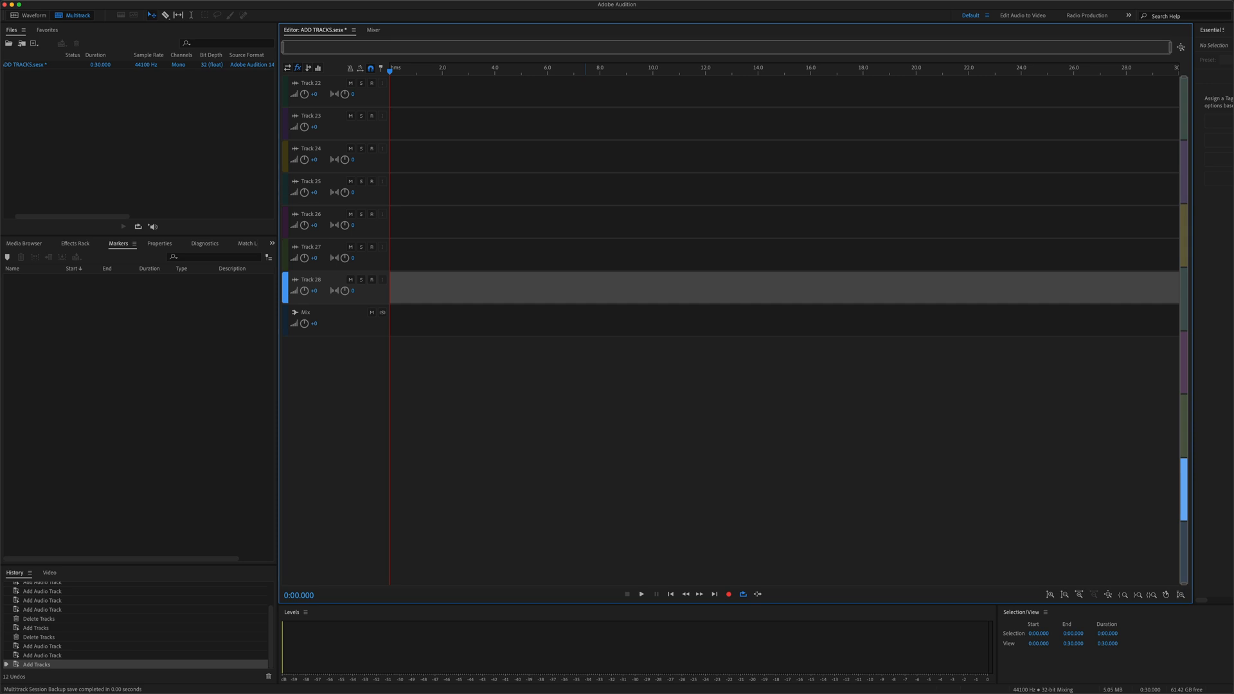